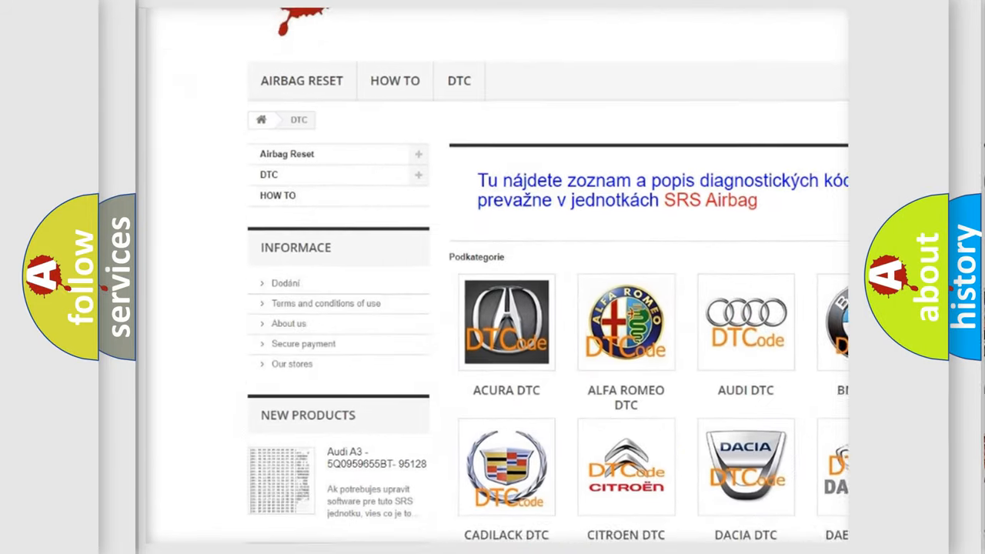
scroll("down", 3)
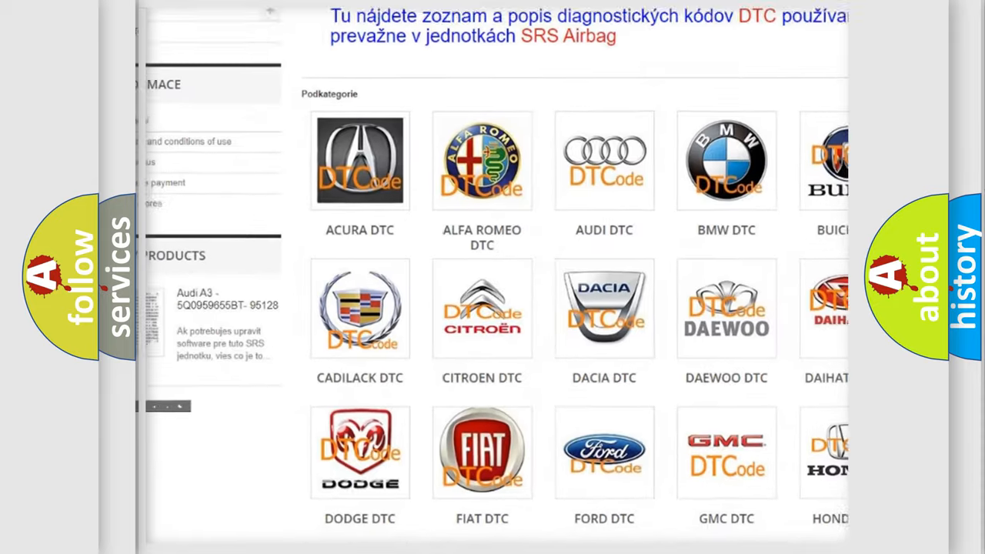
scroll("down", 3)
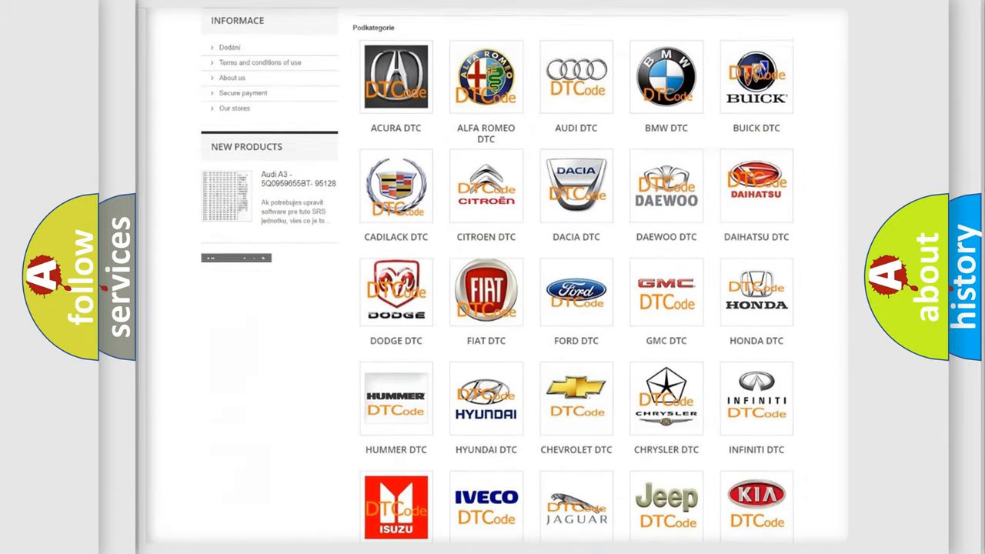
scroll("down", 3)
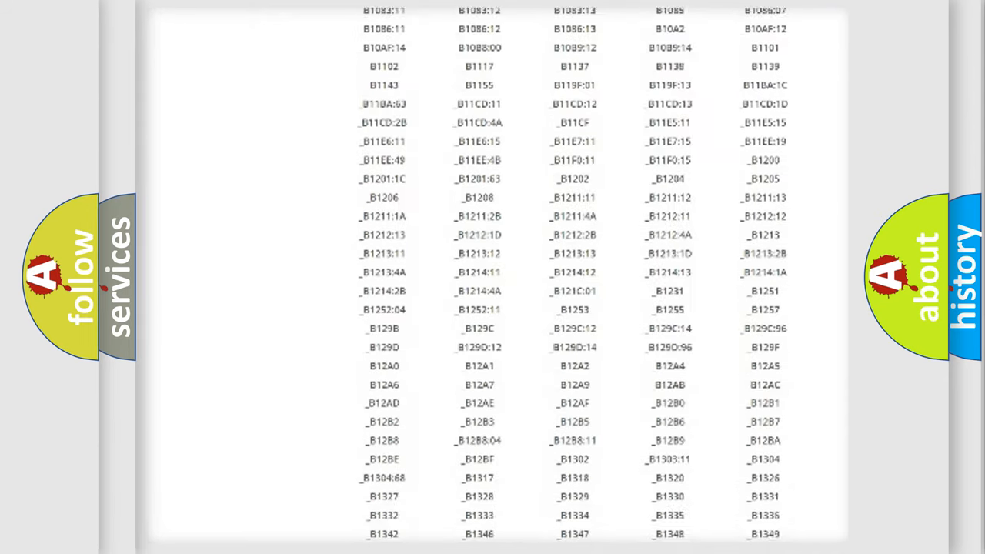
scroll("down", 3)
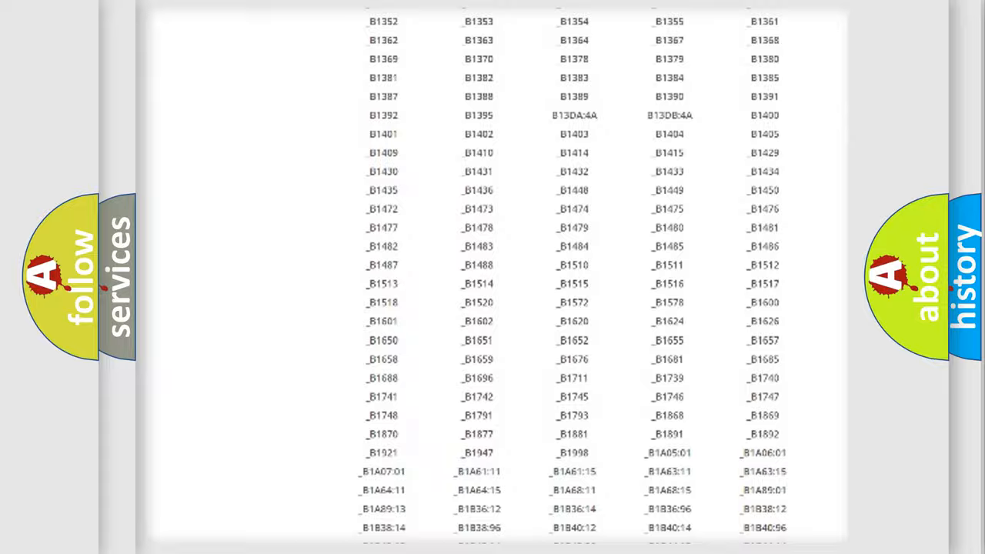